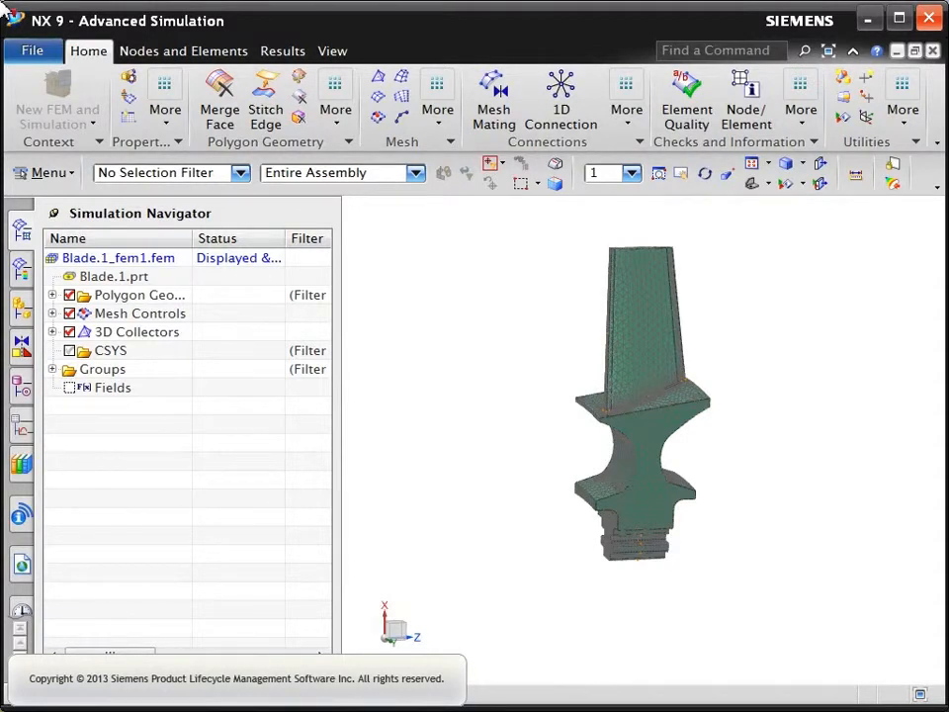
# Make Blade.1.prt the displayed part and zoom in on the blade root.
pyautogui.click(111, 275)
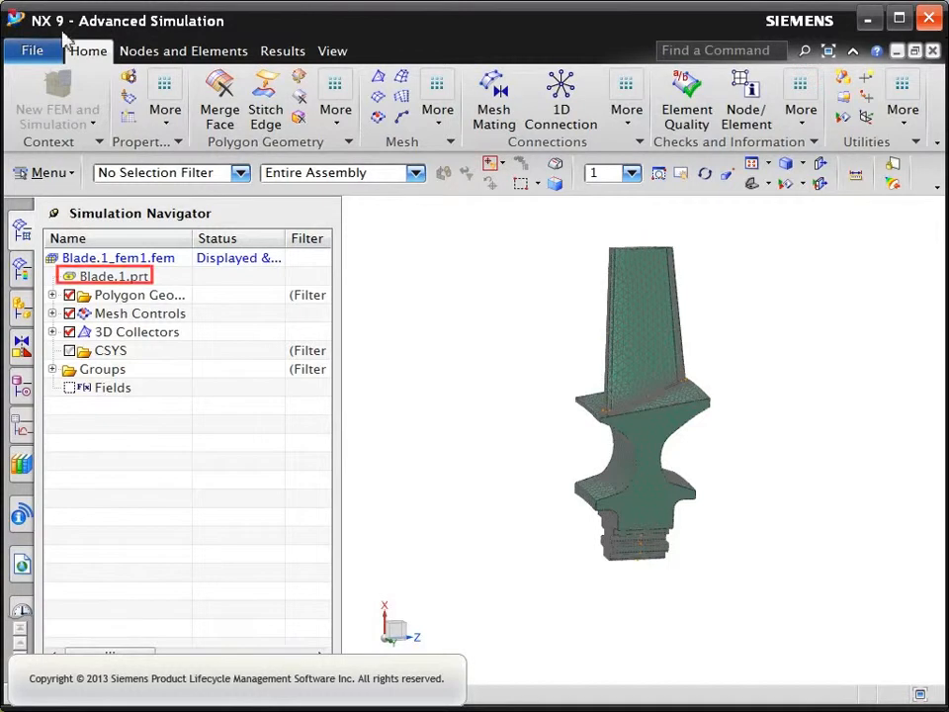
pyautogui.rightClick(111, 277)
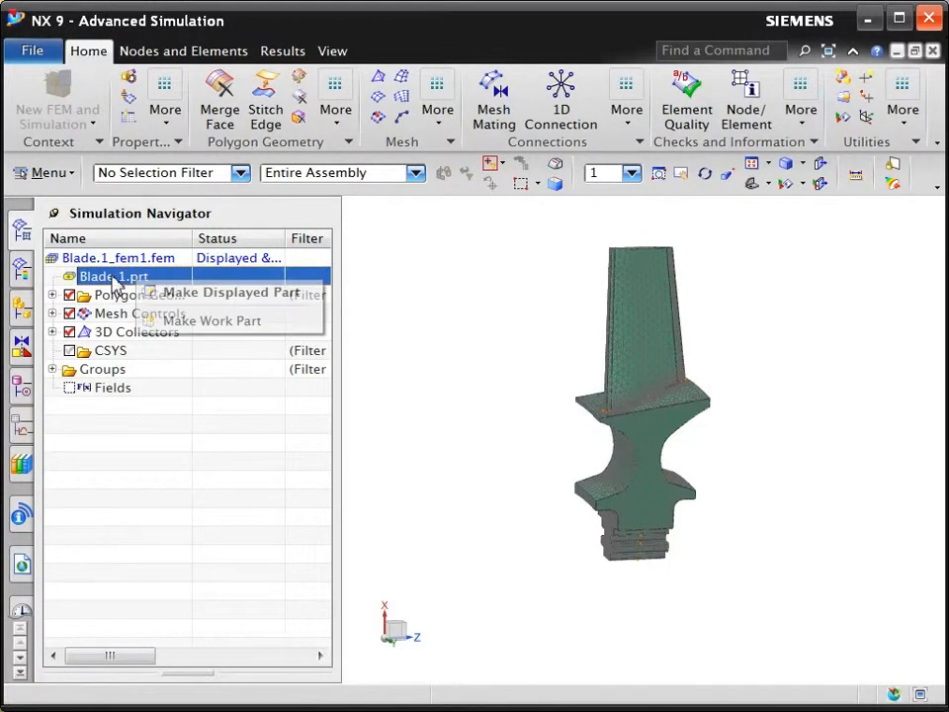
pyautogui.moveTo(202, 301)
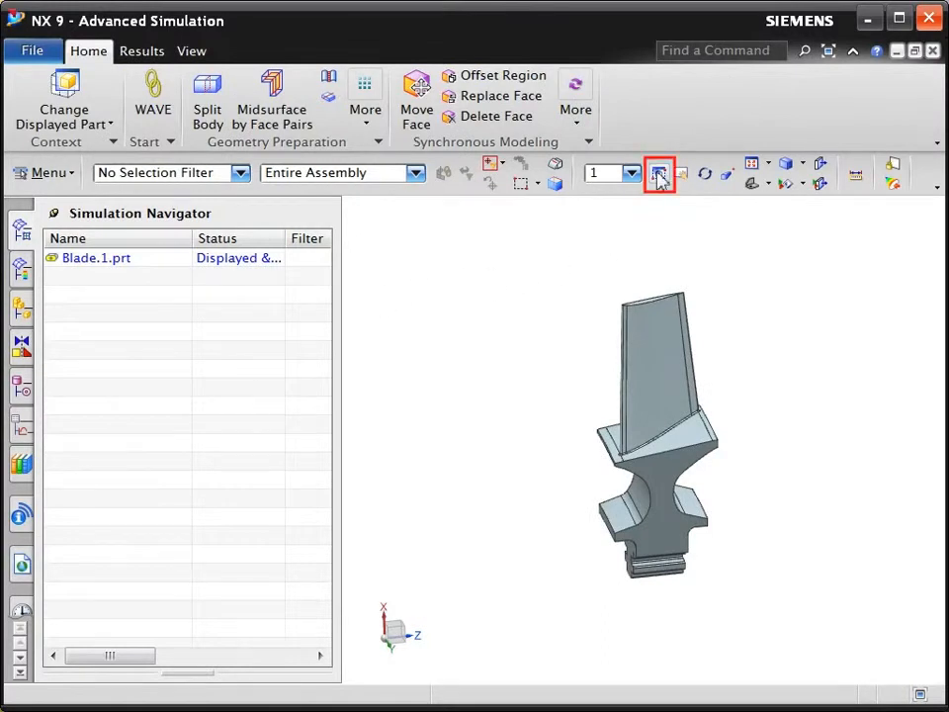
pyautogui.click(661, 174)
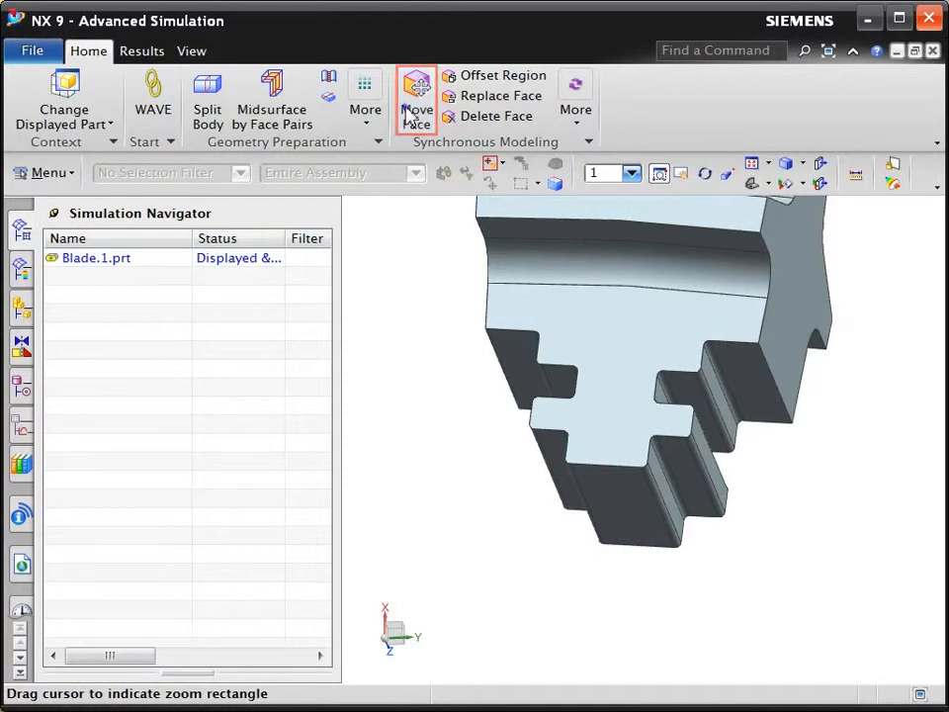
# Move the bottom root faces outward by 0.035 in with Move Face.
pyautogui.click(415, 89)
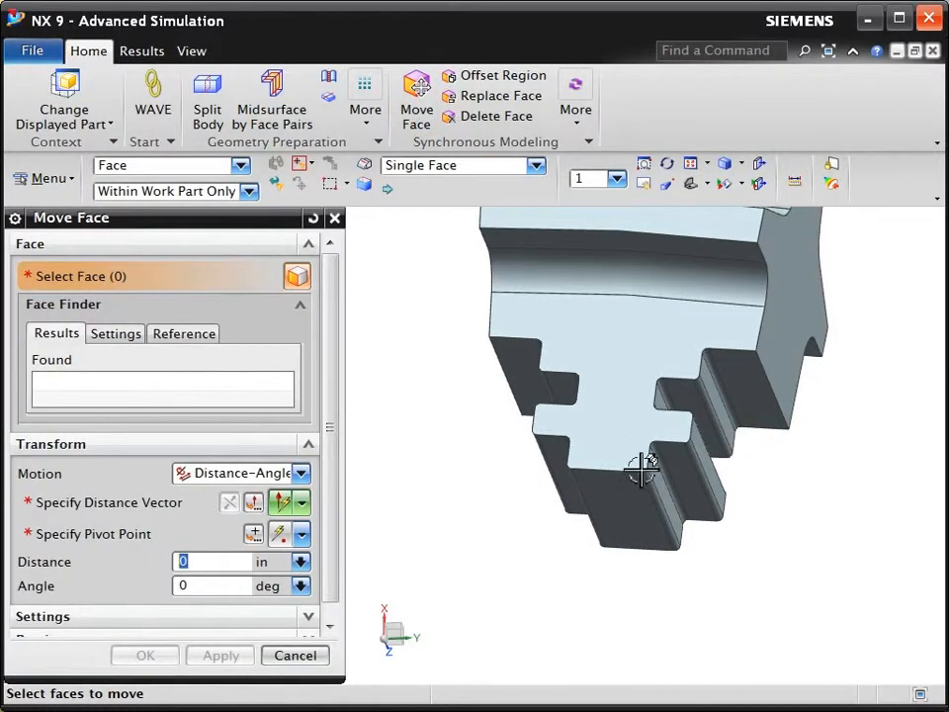
pyautogui.click(637, 481)
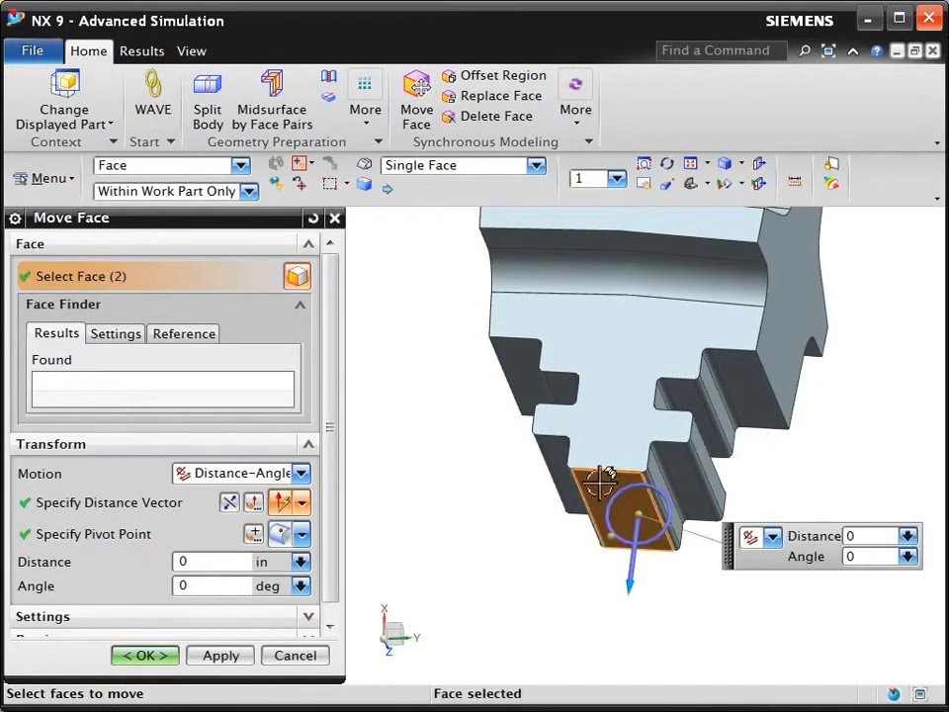
pyautogui.click(690, 400)
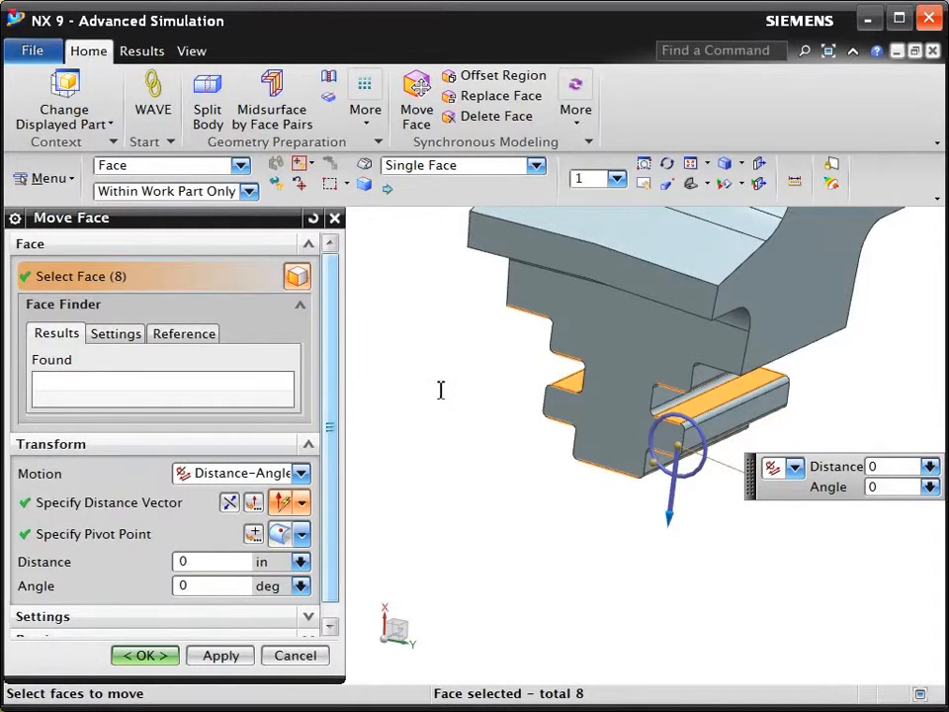
pyautogui.write('0.035')
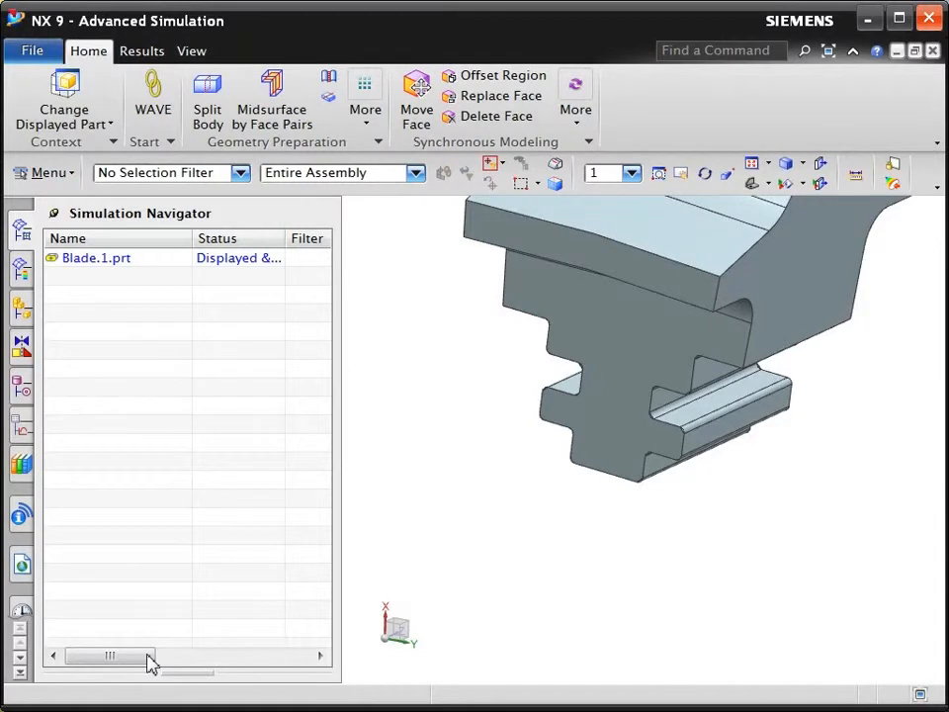
# Display Blade.1_fem1.fem from Blade.1.prt and dismiss the polygon update log.
pyautogui.click(95, 257)
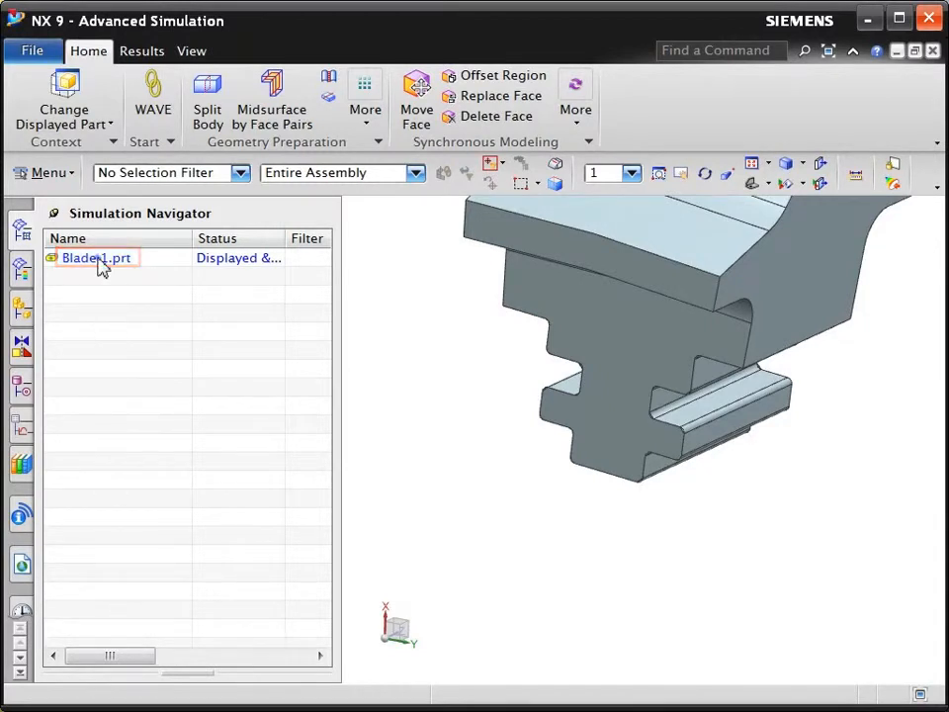
pyautogui.rightClick(95, 257)
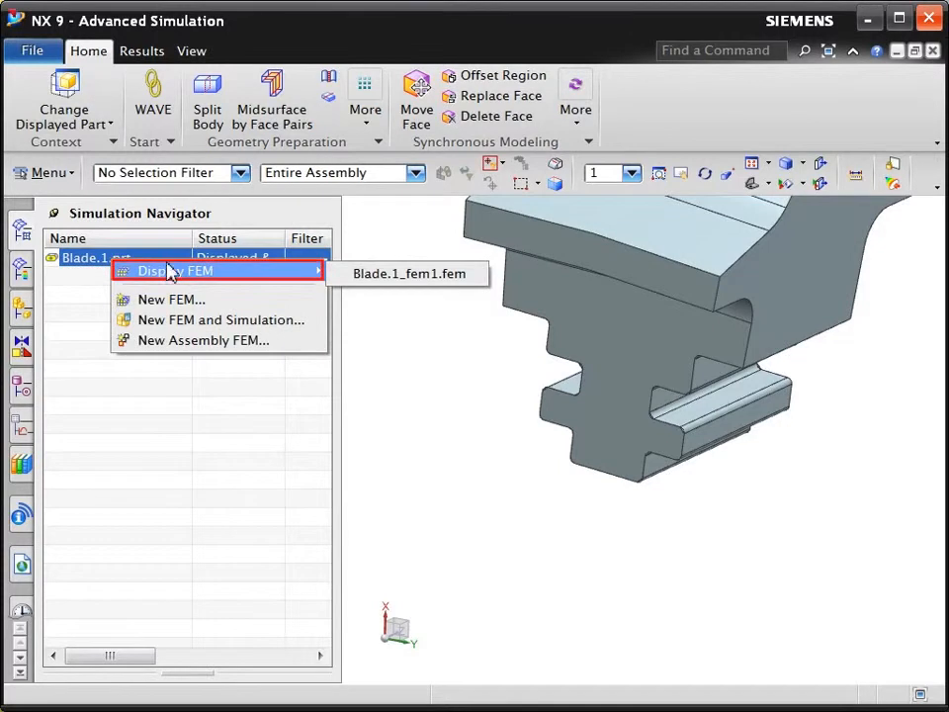
pyautogui.moveTo(409, 273)
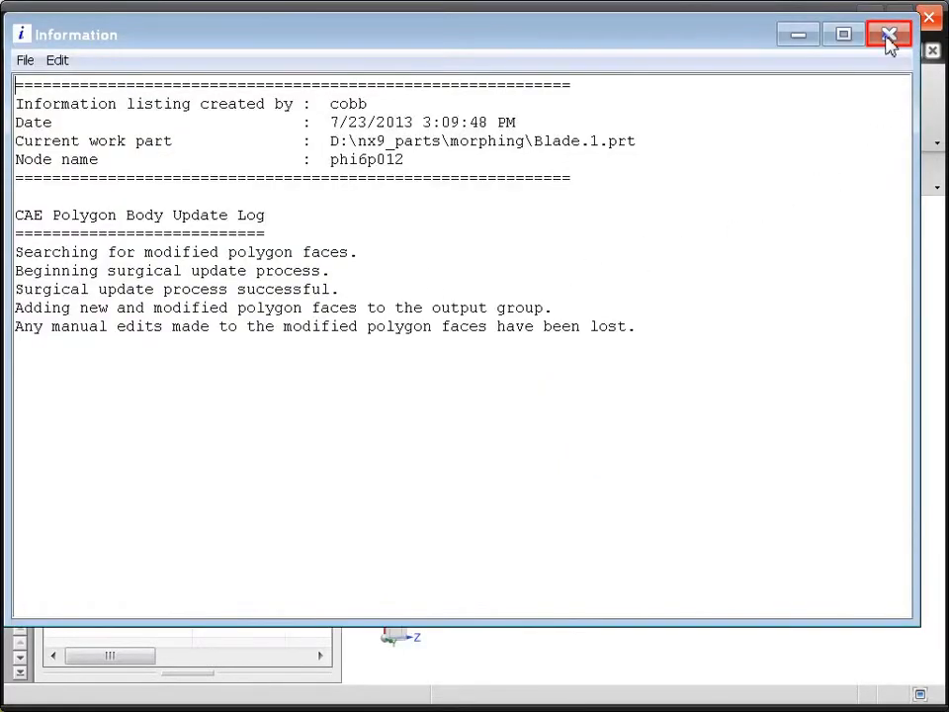
pyautogui.click(886, 34)
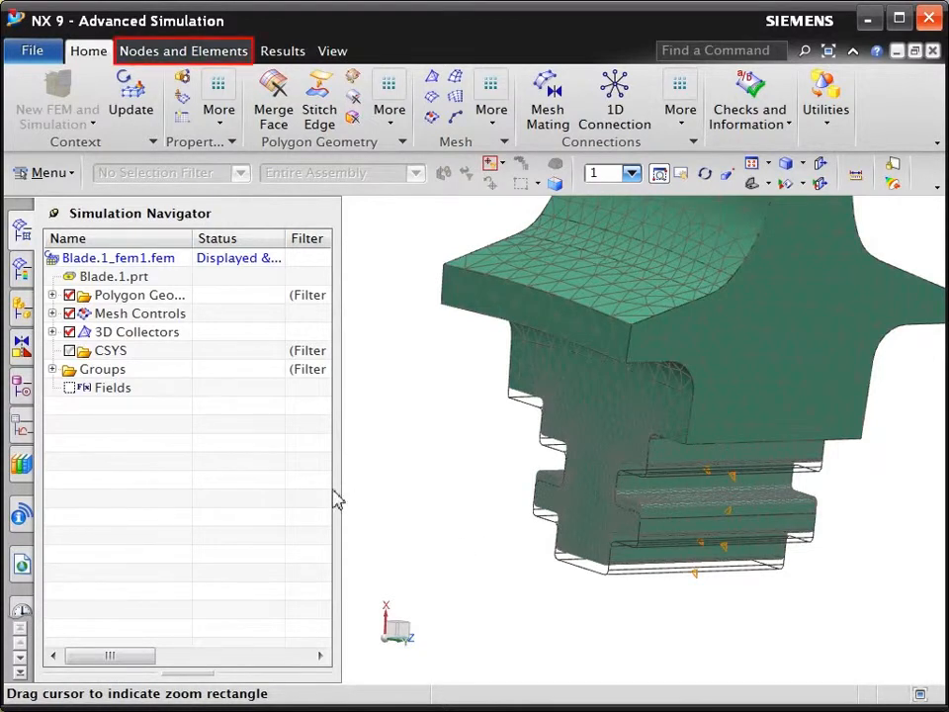
# Start Automatic Morph from the Nodes and Elements More commands.
pyautogui.click(186, 51)
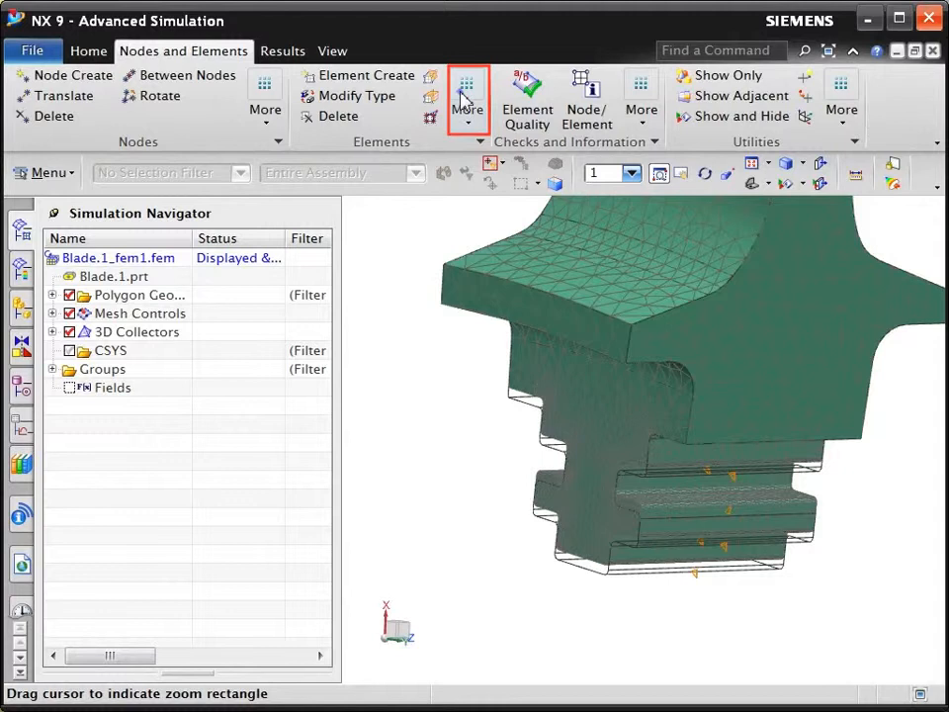
pyautogui.click(466, 99)
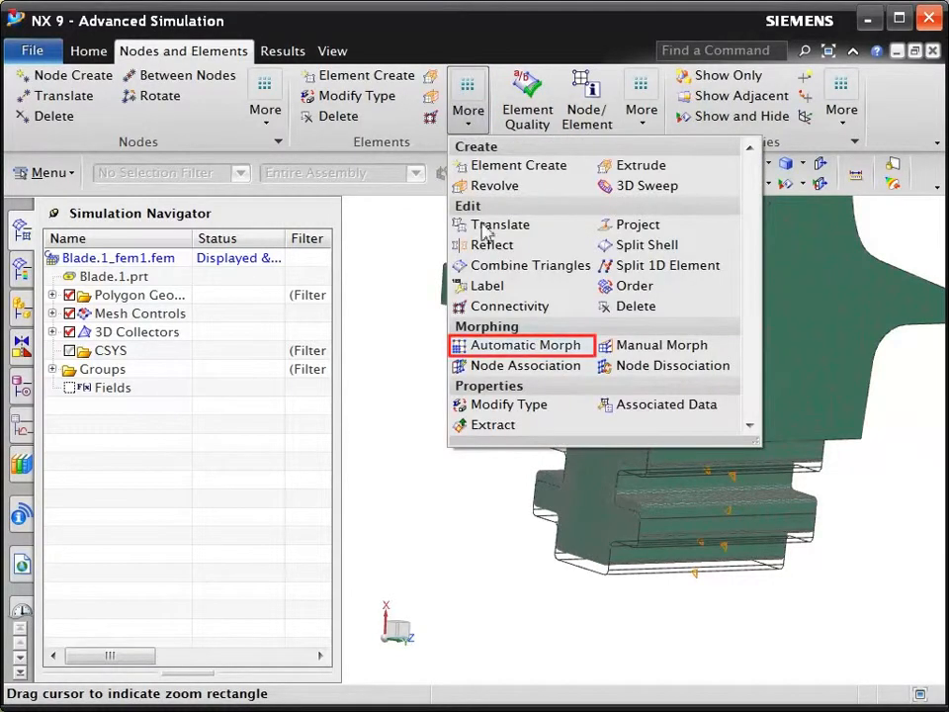
pyautogui.click(522, 344)
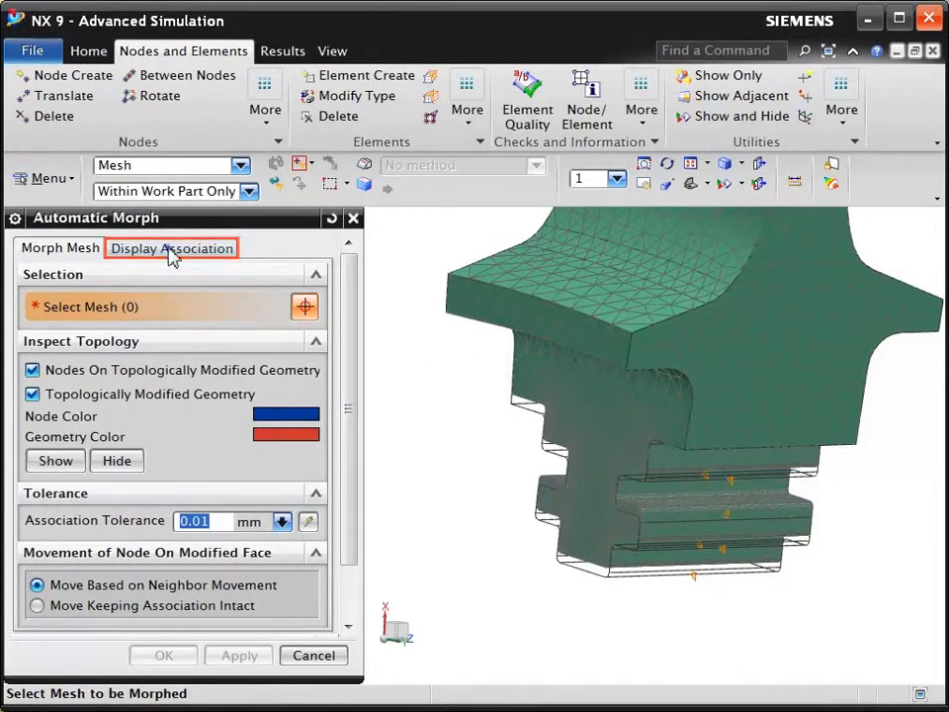
# Show the nodes associated with the modified bottom root face via Display Association.
pyautogui.click(172, 247)
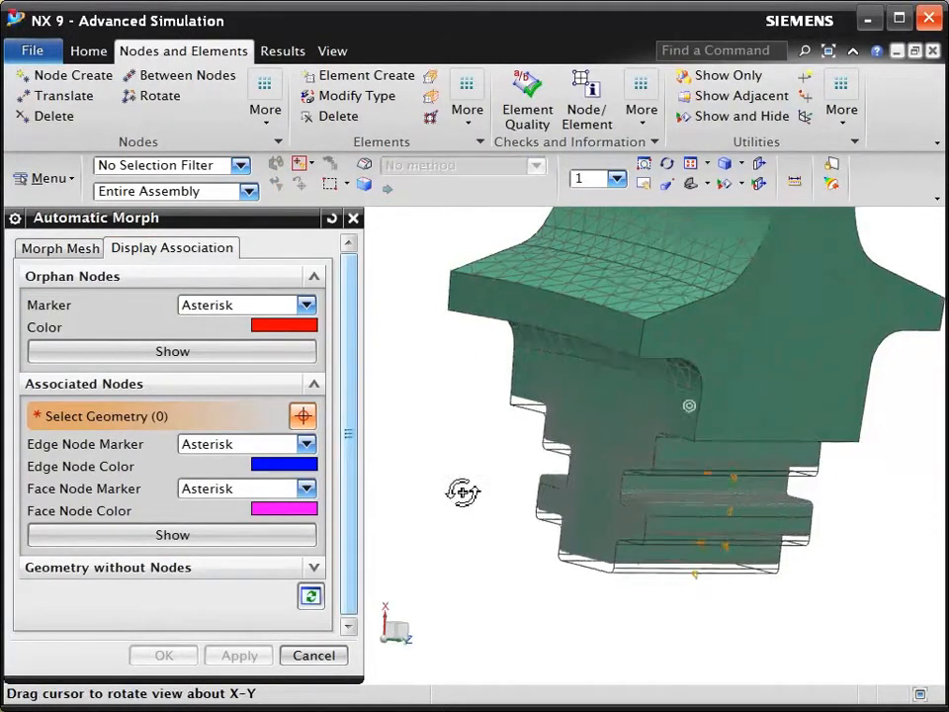
pyautogui.moveTo(463, 493); pyautogui.dragTo(623, 510)
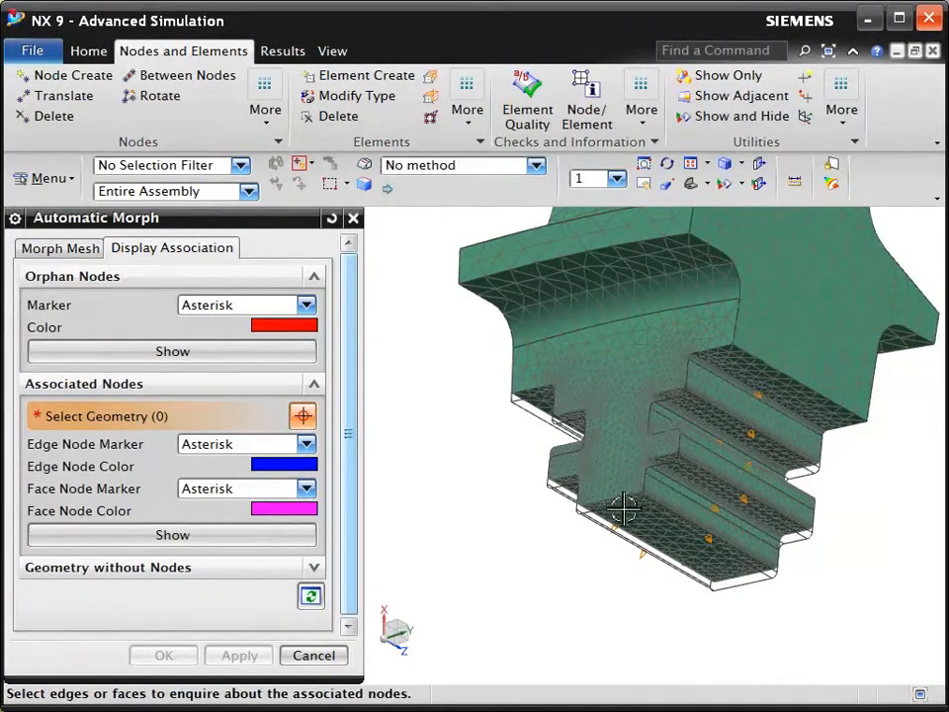
pyautogui.click(629, 510)
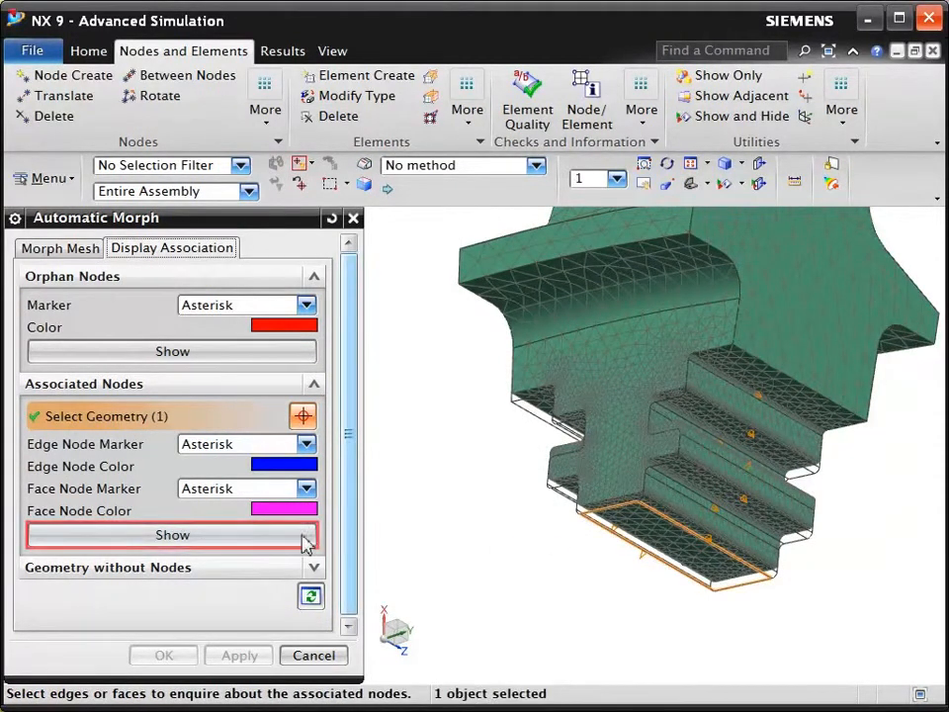
pyautogui.click(172, 534)
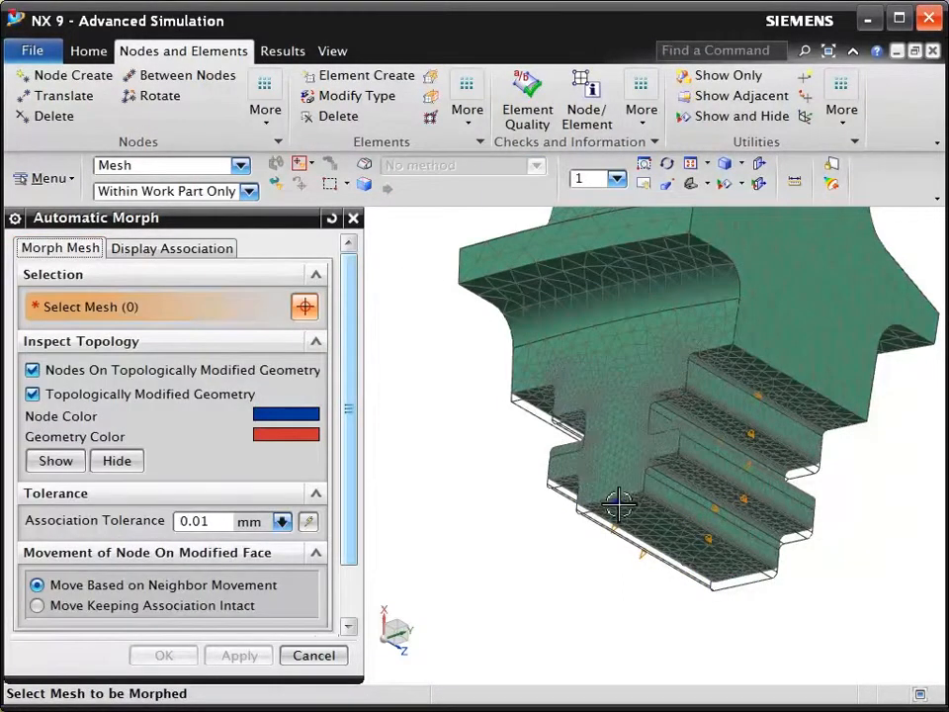
# Select the 3D mesh, preview the morph, accept the FEM update warning and apply it.
pyautogui.click(617, 504)
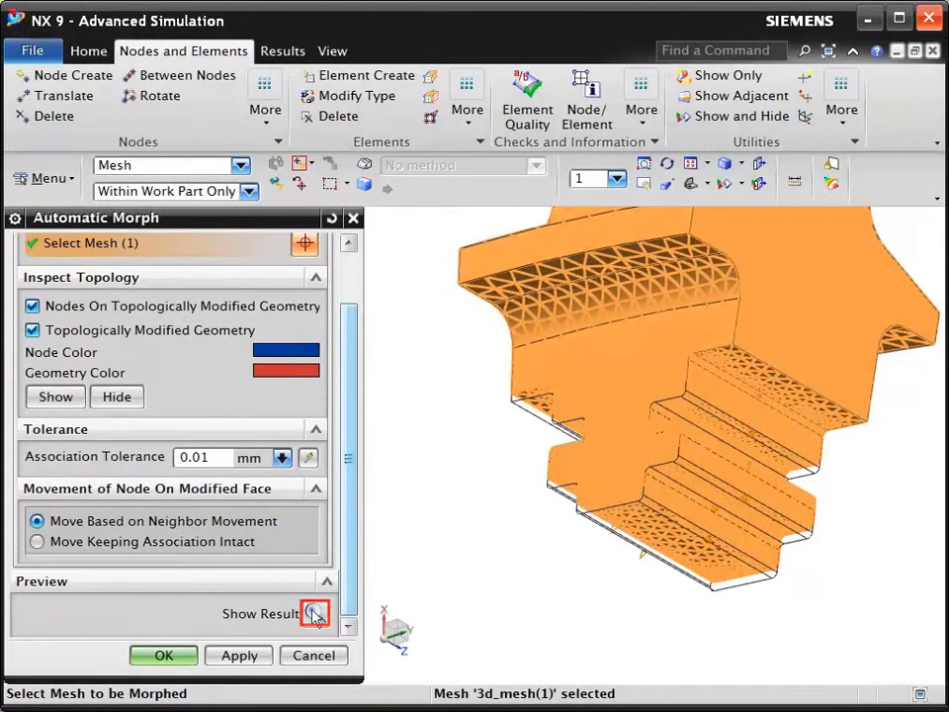
pyautogui.click(316, 613)
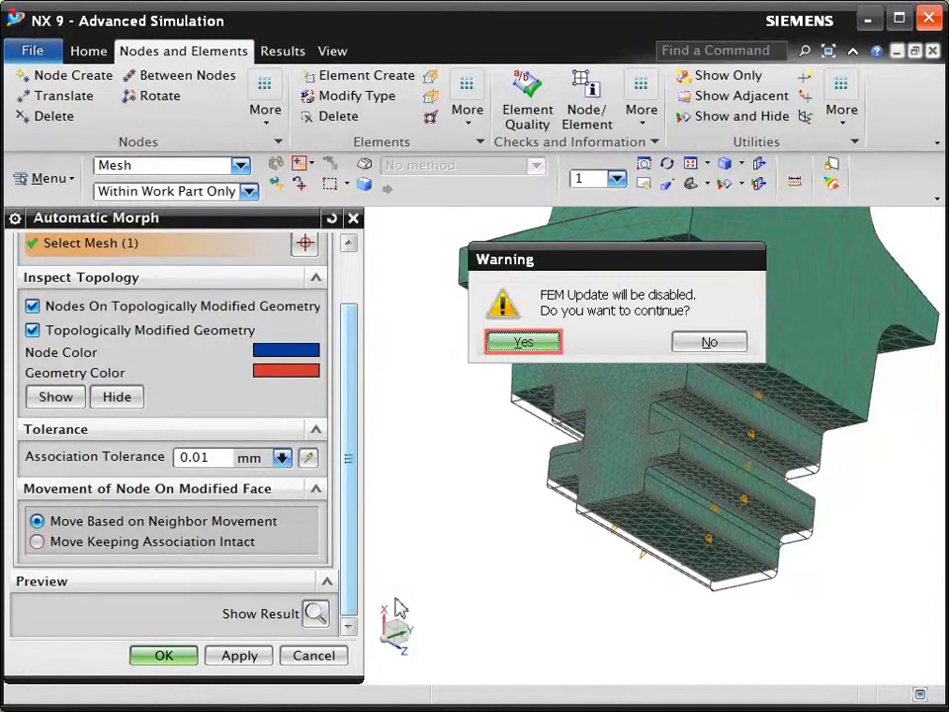
pyautogui.click(522, 340)
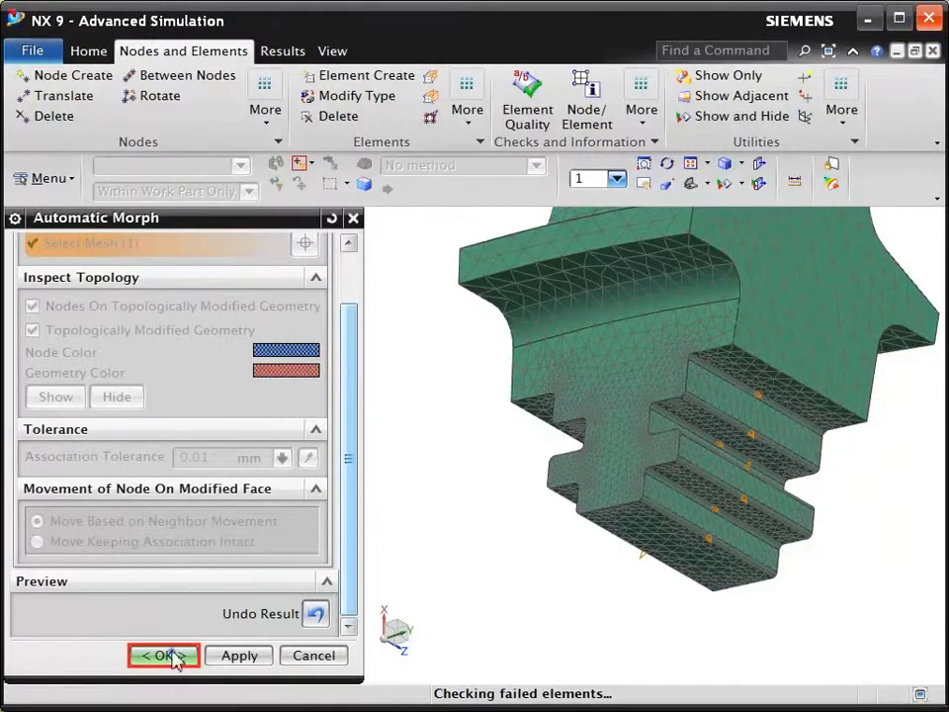
pyautogui.click(164, 657)
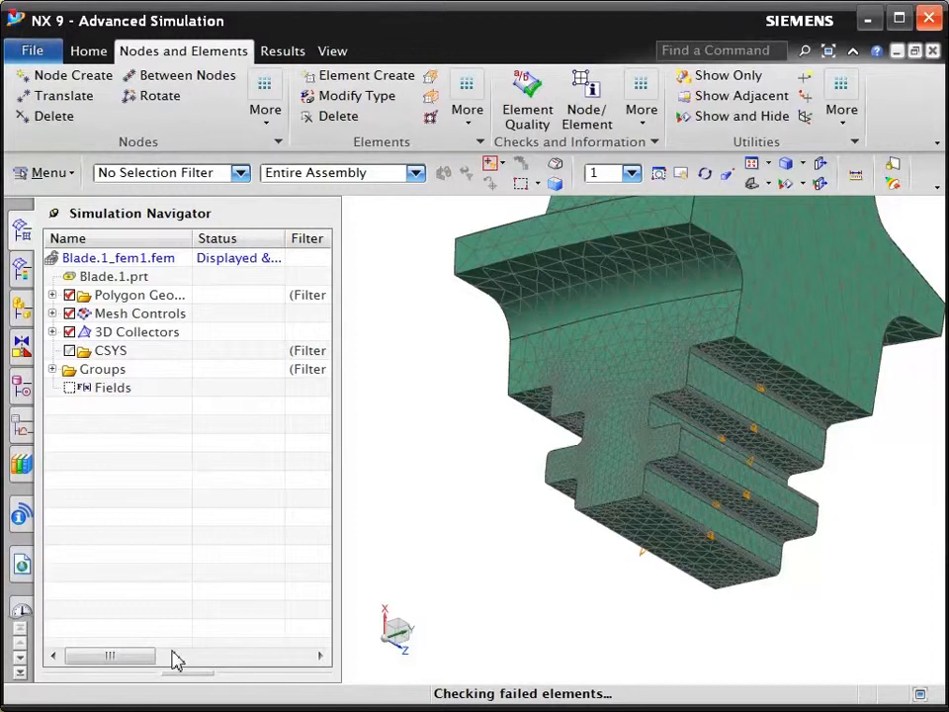
# Make the Blade.1.prt geometry the displayed part again.
pyautogui.click(114, 277)
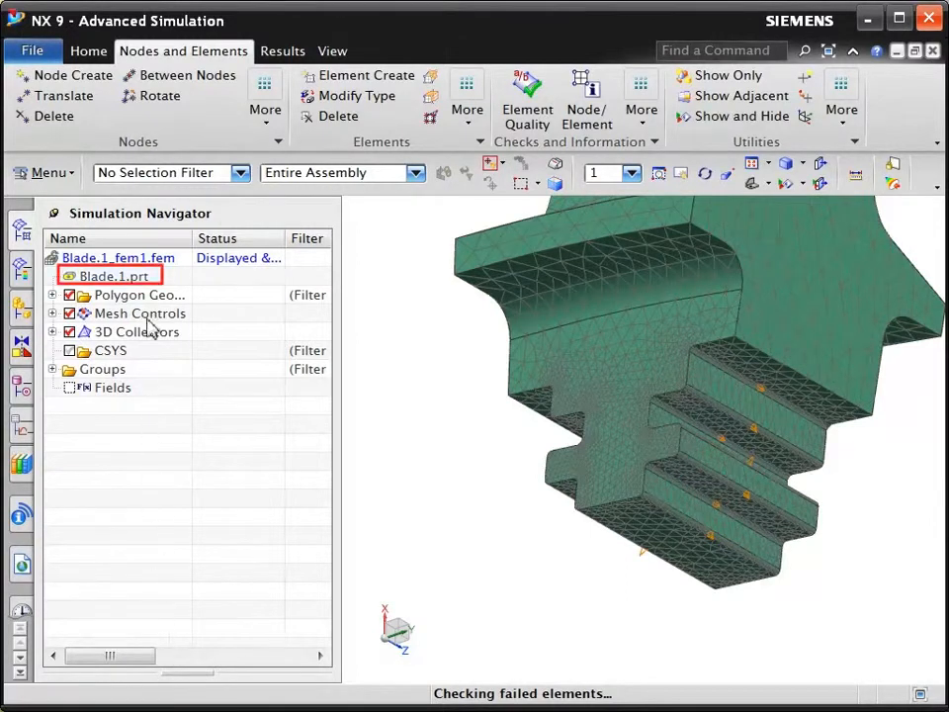
pyautogui.click(111, 277)
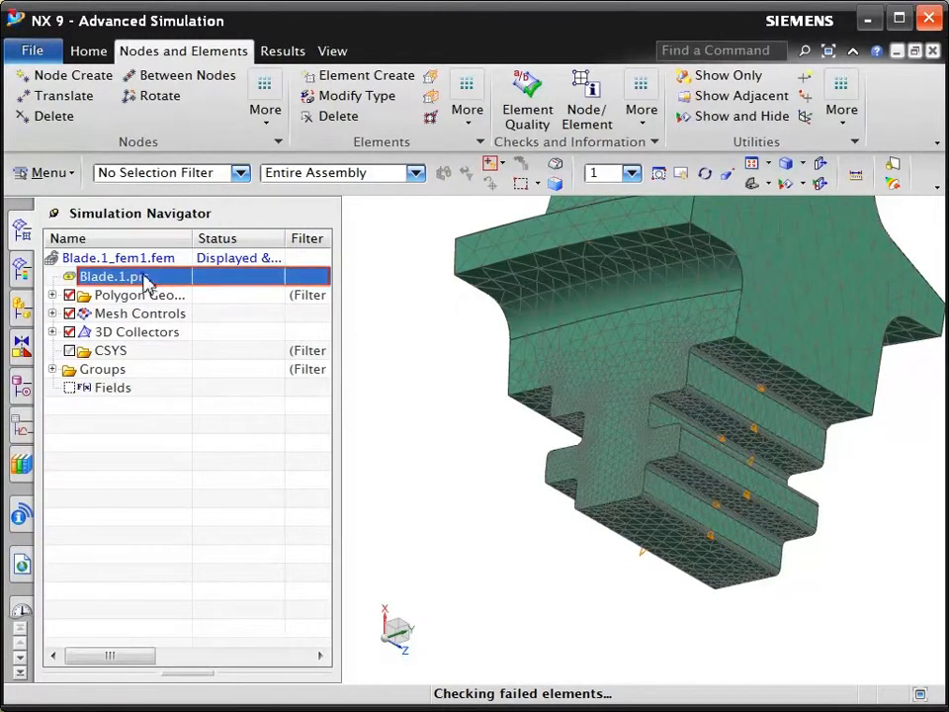
pyautogui.doubleClick(109, 277)
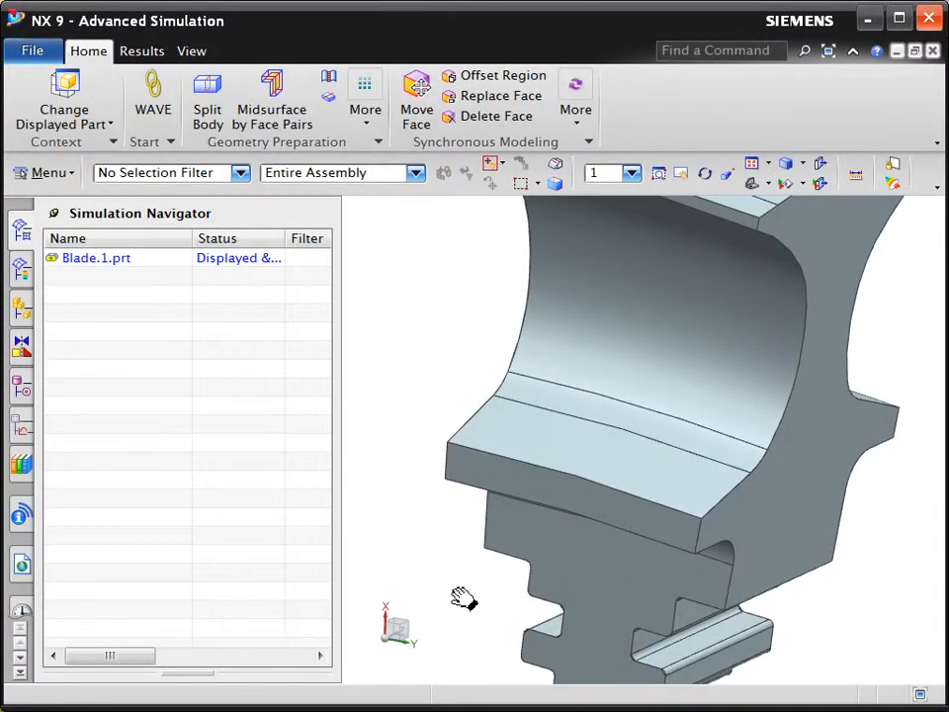
# Offset the curved neck face, its neighbour and the flat platform face by -0.03 in.
pyautogui.click(506, 76)
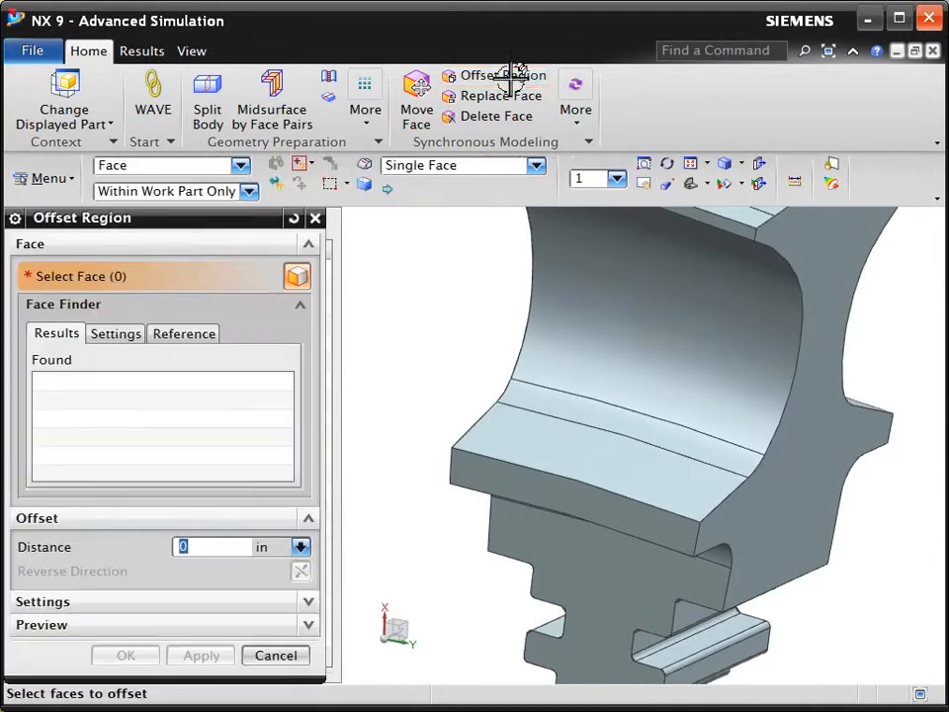
pyautogui.click(617, 320)
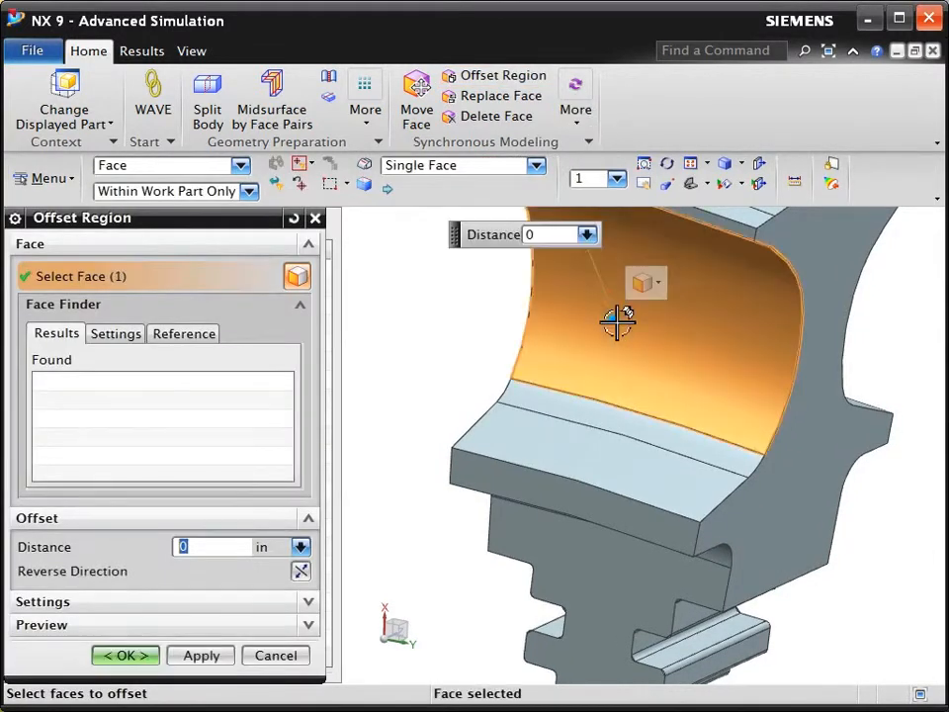
pyautogui.click(604, 451)
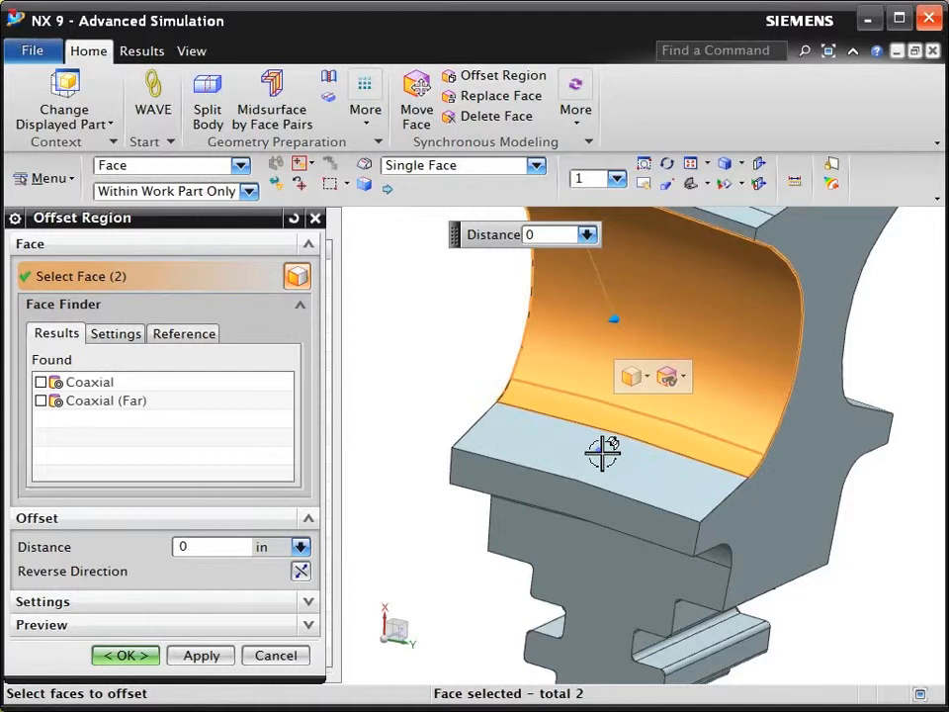
pyautogui.click(604, 453)
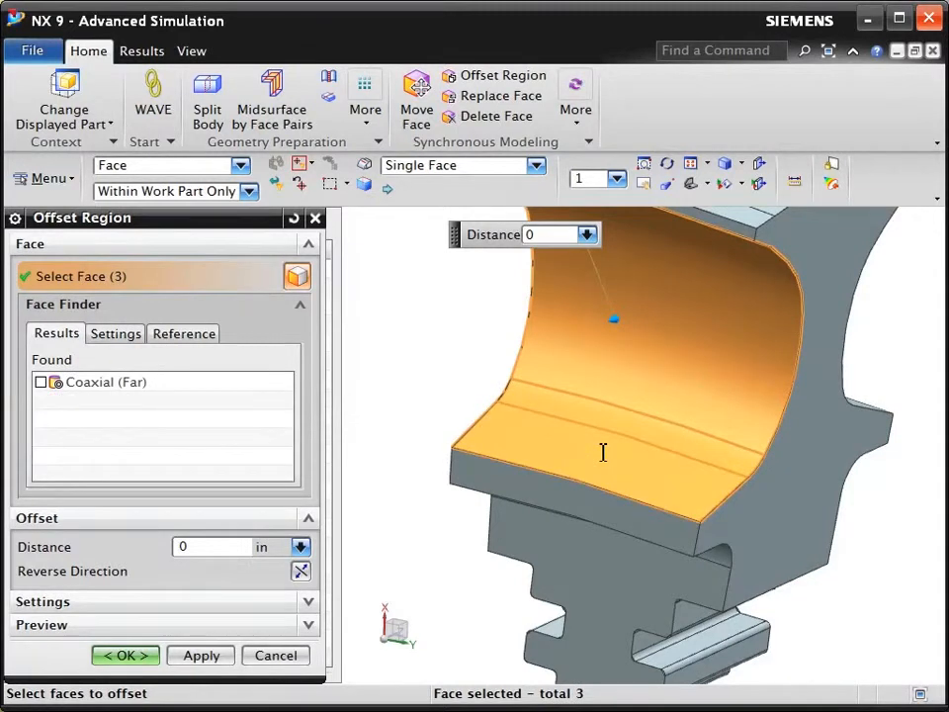
pyautogui.click(210, 546)
pyautogui.write('-0.03')
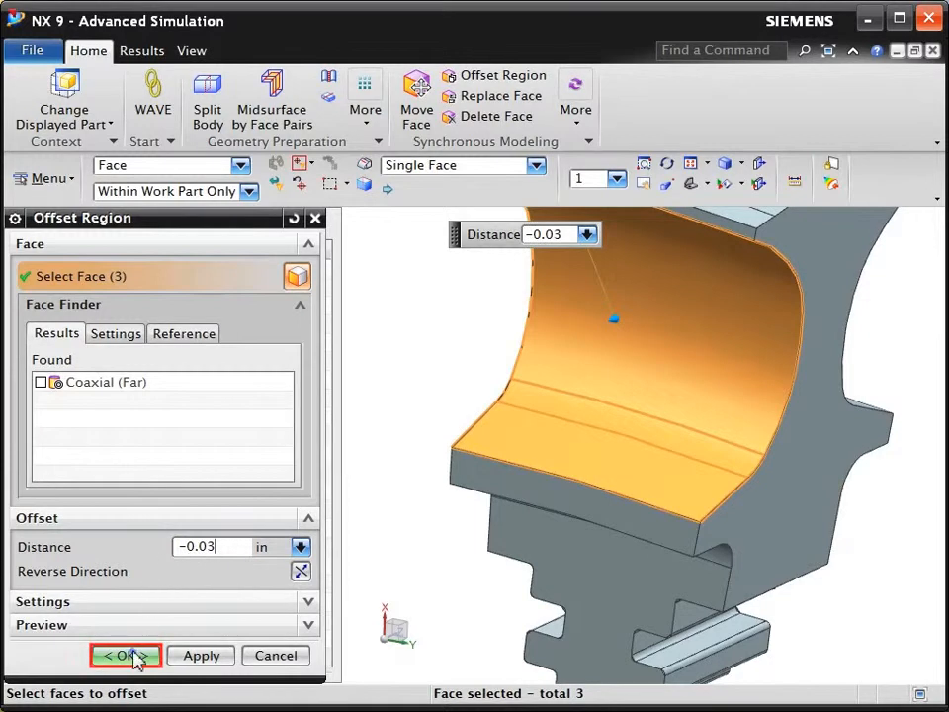
pyautogui.click(126, 656)
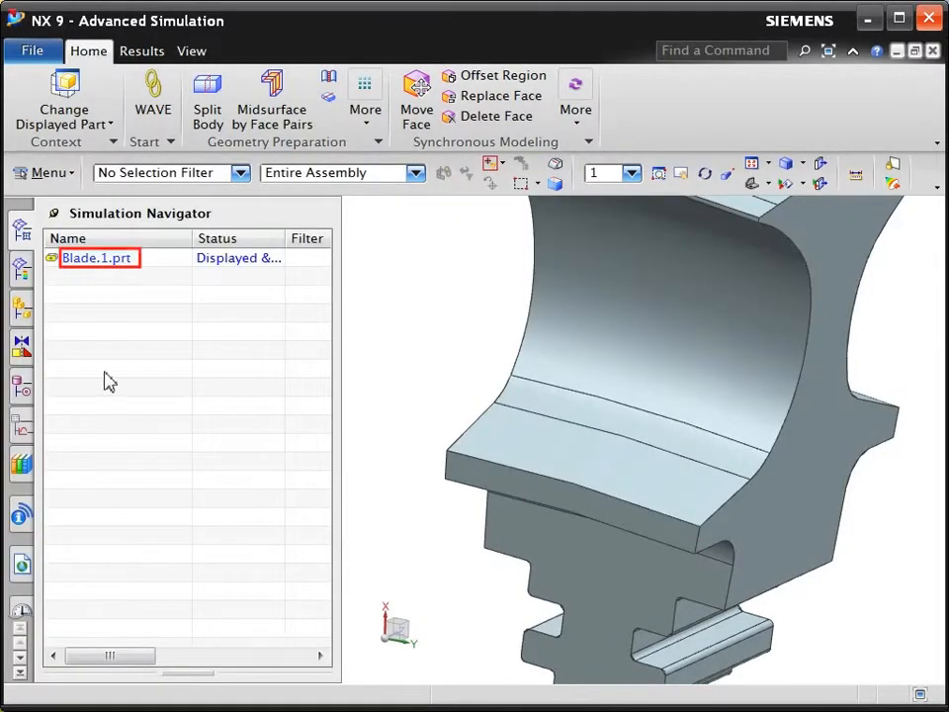
# Display the FEM from Blade.1.prt again and dismiss the polygon update log.
pyautogui.click(94, 257)
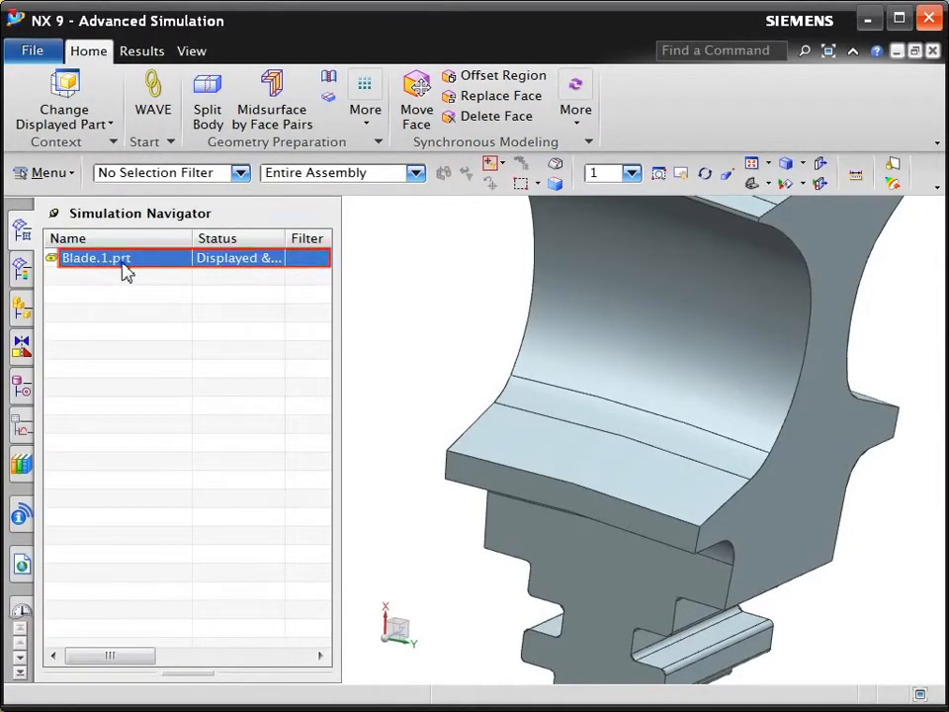
pyautogui.rightClick(95, 257)
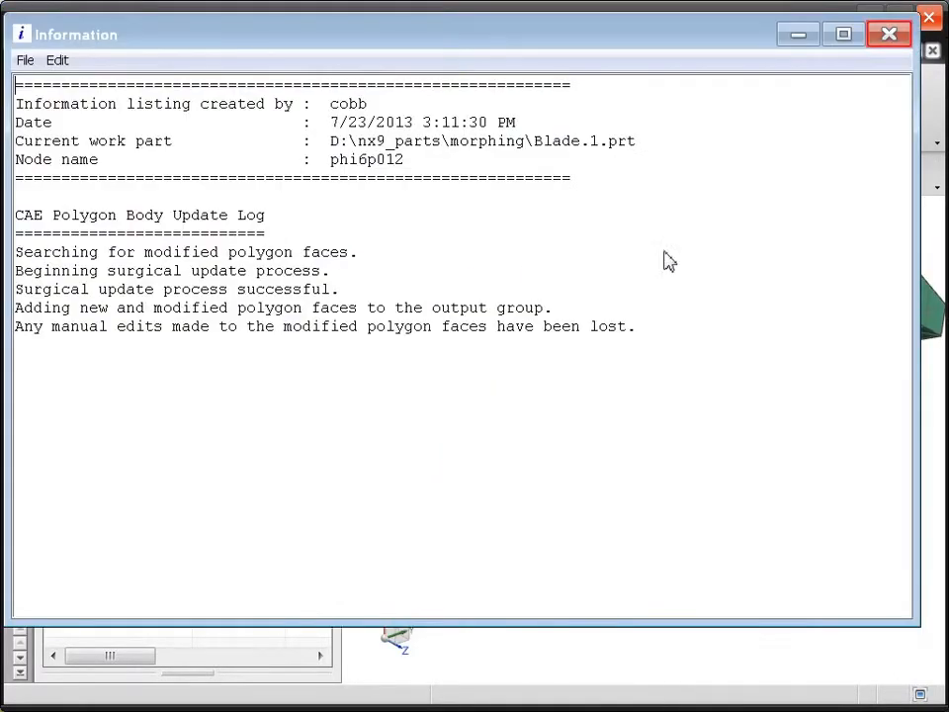
pyautogui.click(888, 33)
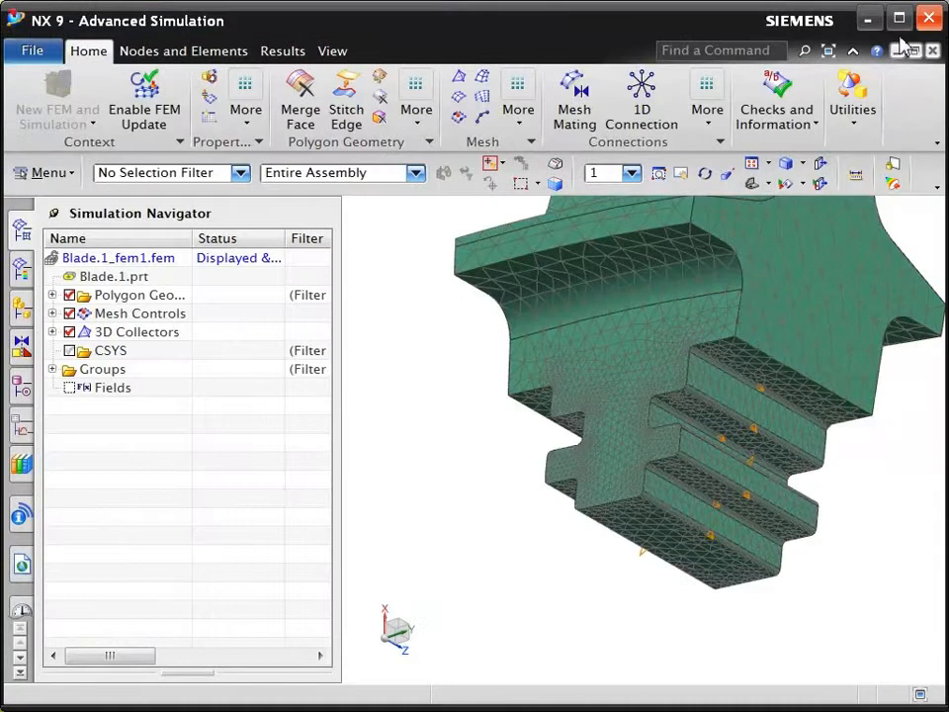
# Start Automatic Morph again from the Nodes and Elements More commands.
pyautogui.click(182, 51)
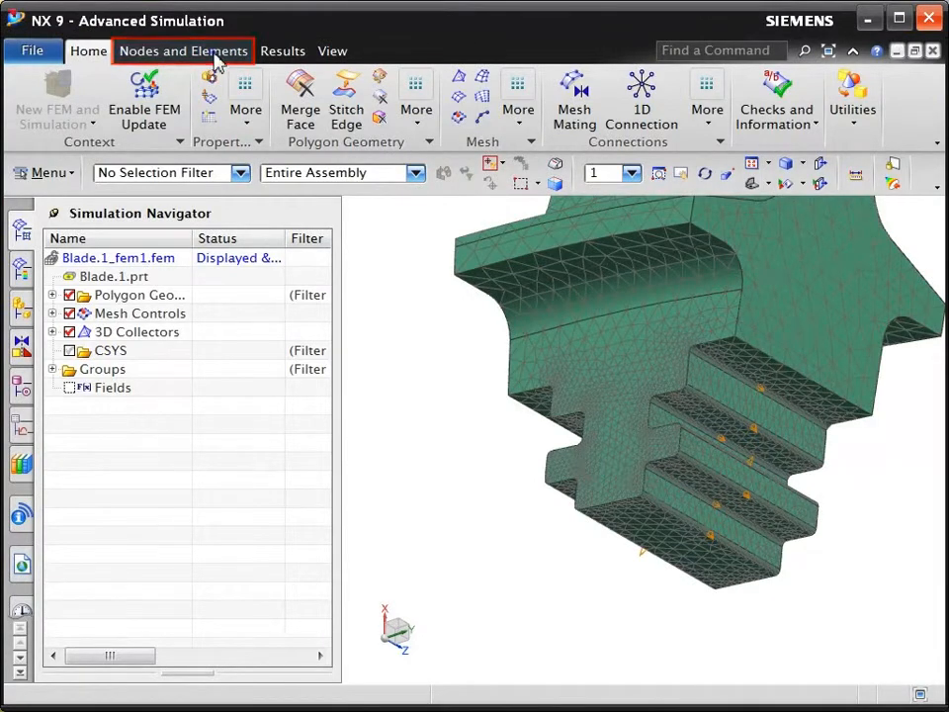
pyautogui.click(182, 51)
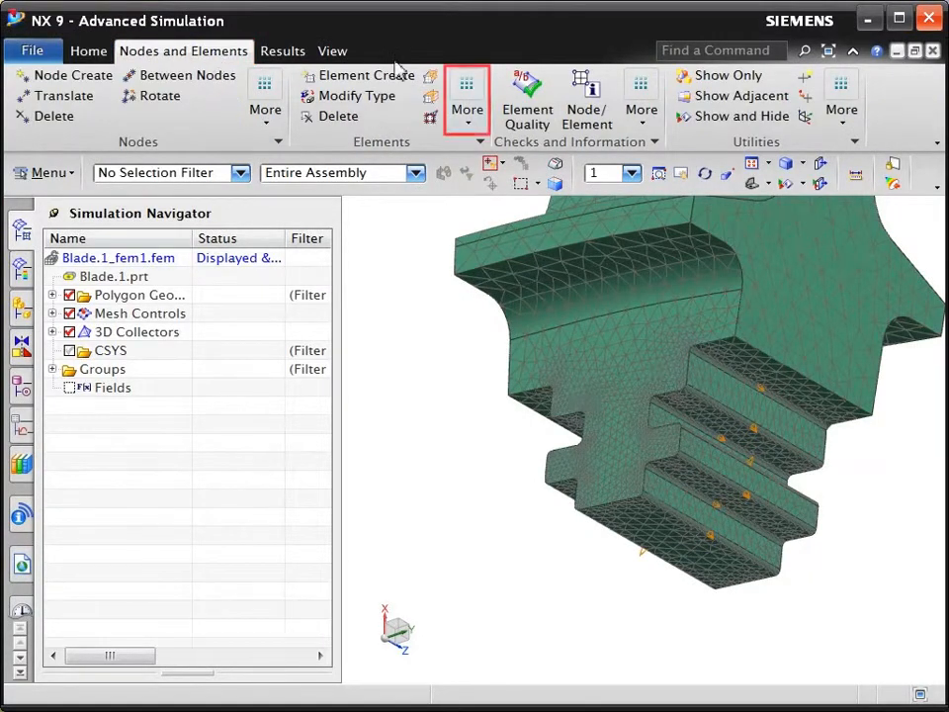
pyautogui.click(467, 99)
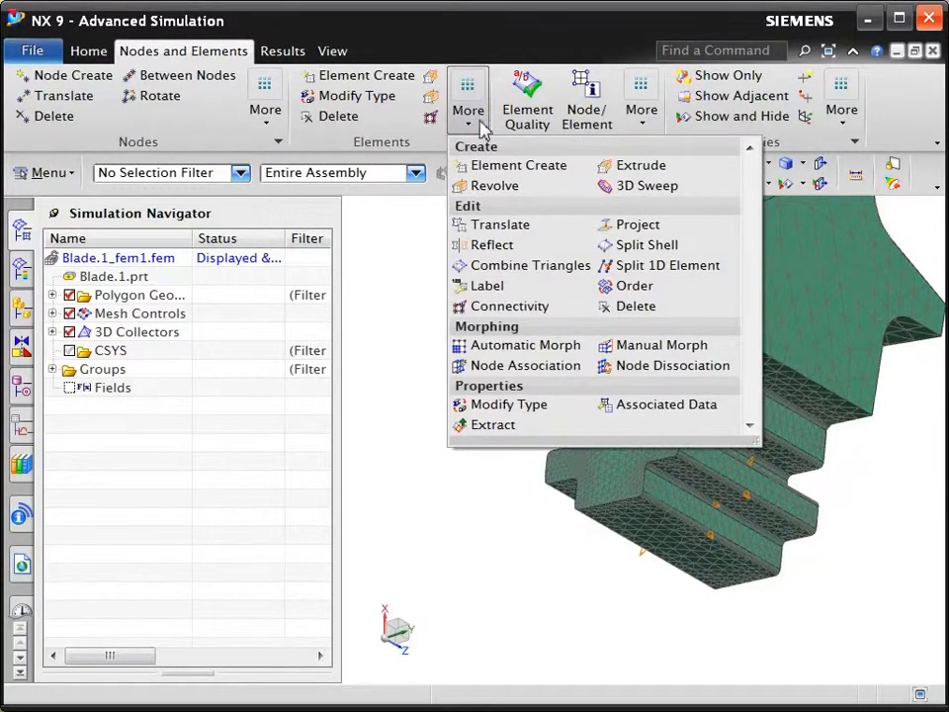
pyautogui.click(527, 344)
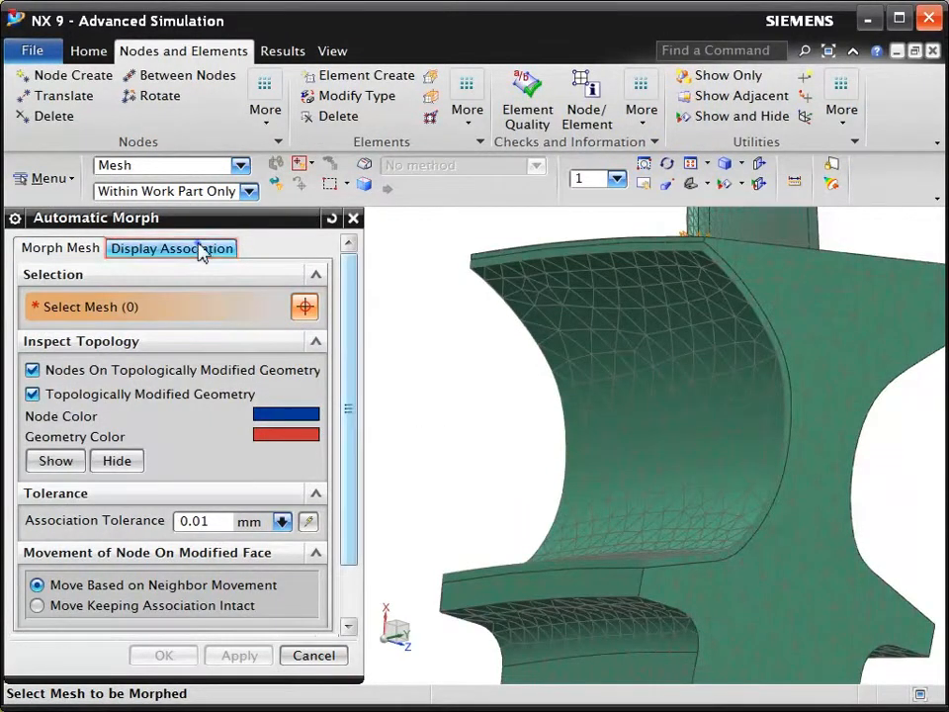
# Show the nodes associated with the offset neck face via Display Association.
pyautogui.click(171, 249)
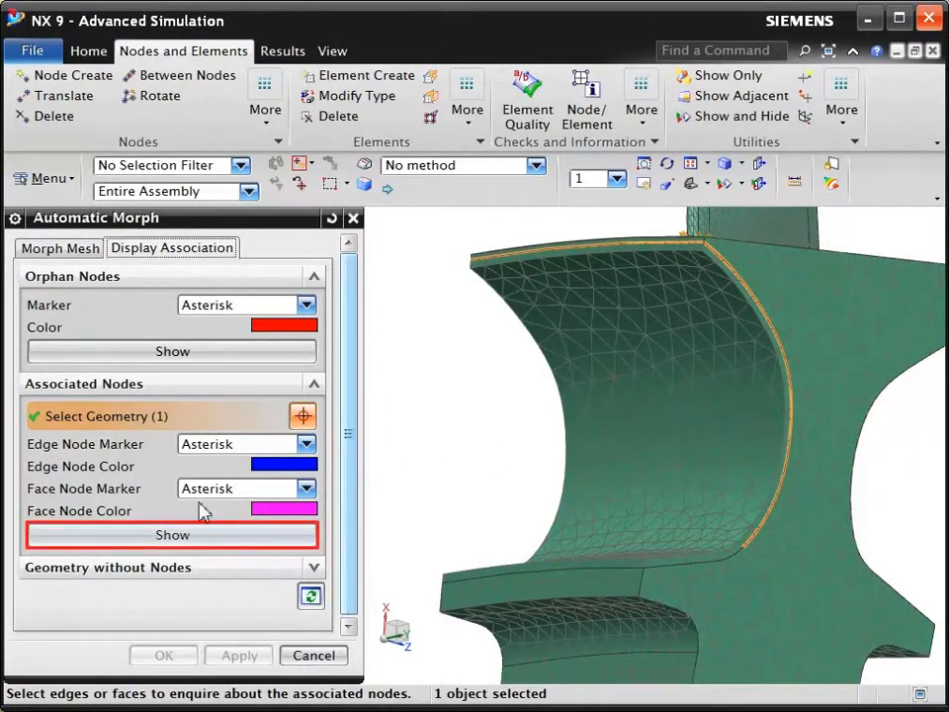
pyautogui.click(172, 534)
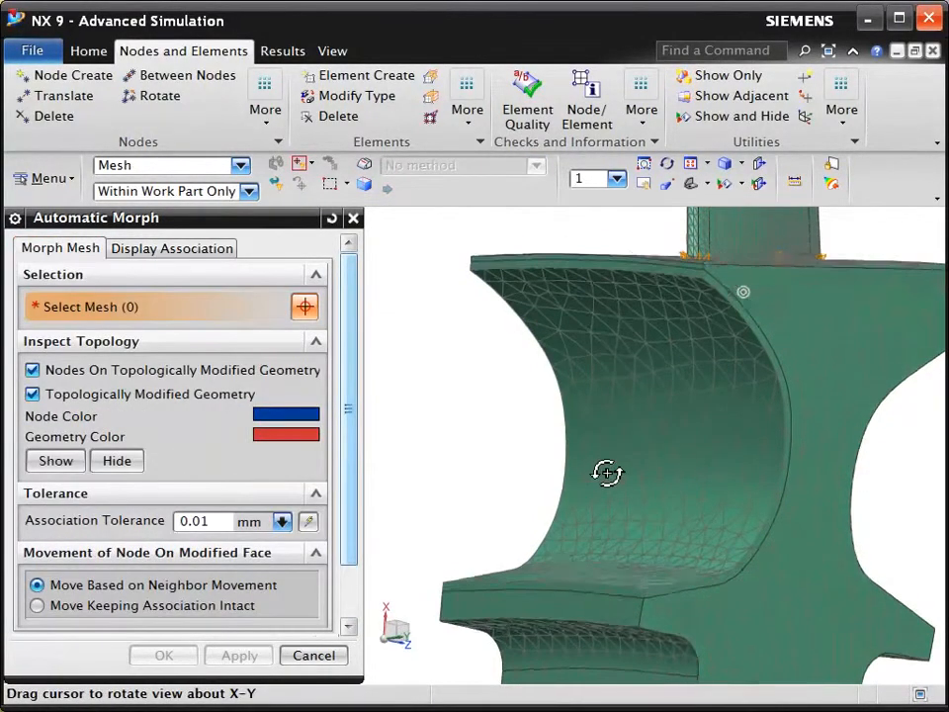
# Preview 3d_mesh(1) morphed to the offset neck faces and orbit to inspect it.
pyautogui.moveTo(607, 472); pyautogui.dragTo(584, 471)
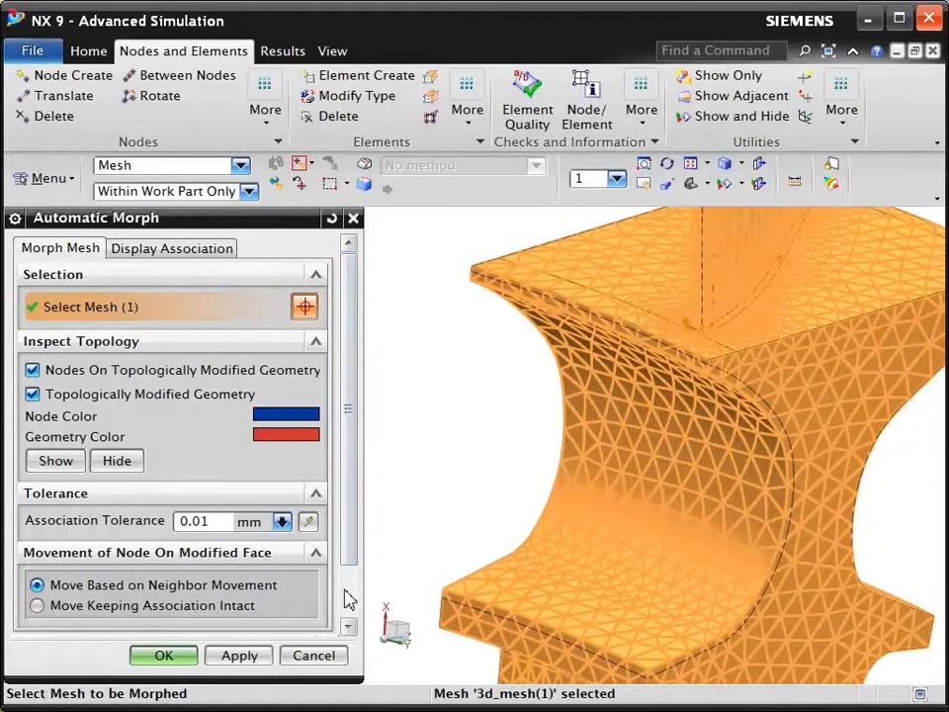
pyautogui.scroll(-3)
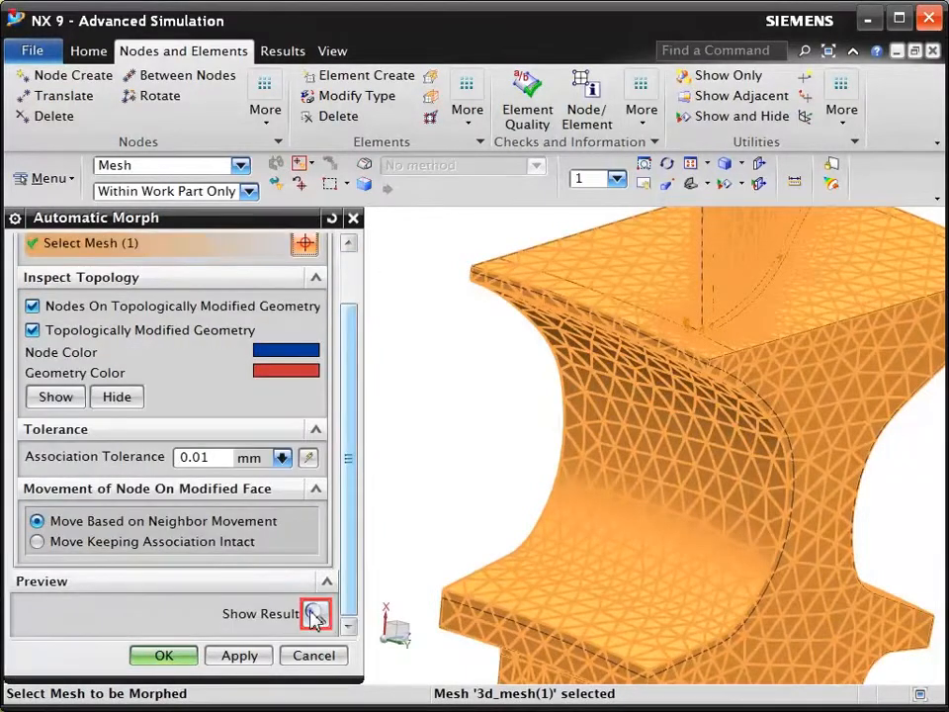
pyautogui.click(314, 613)
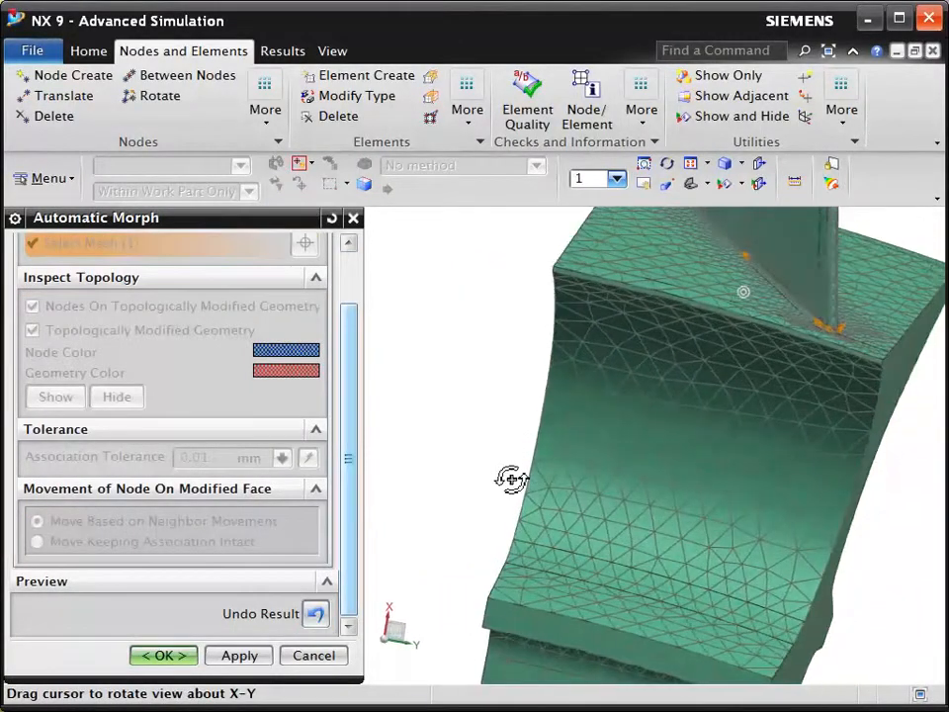
pyautogui.moveTo(510, 479); pyautogui.dragTo(493, 481)
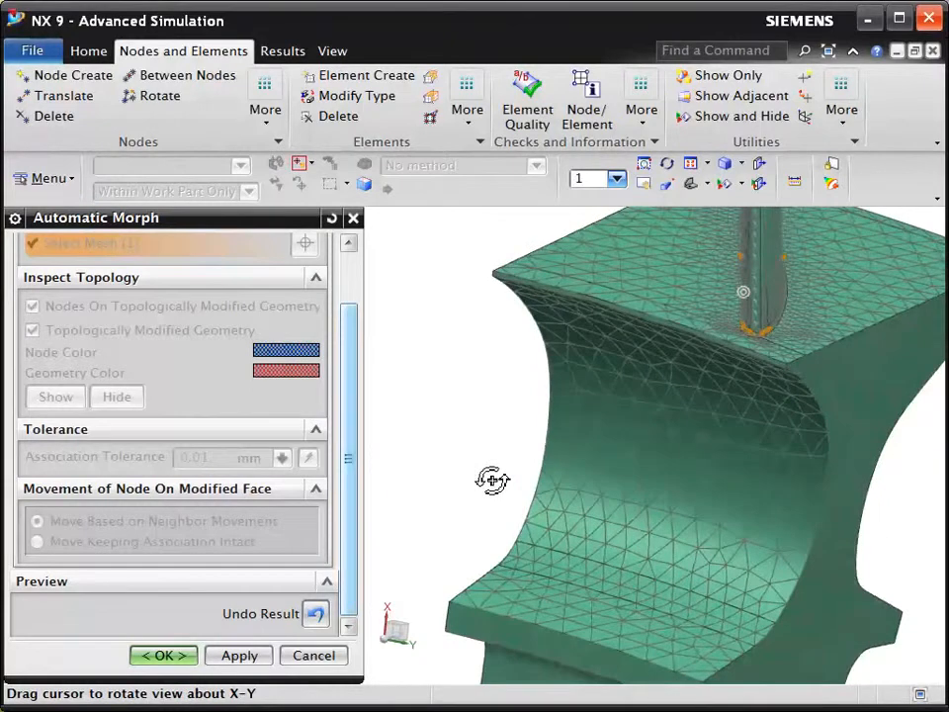